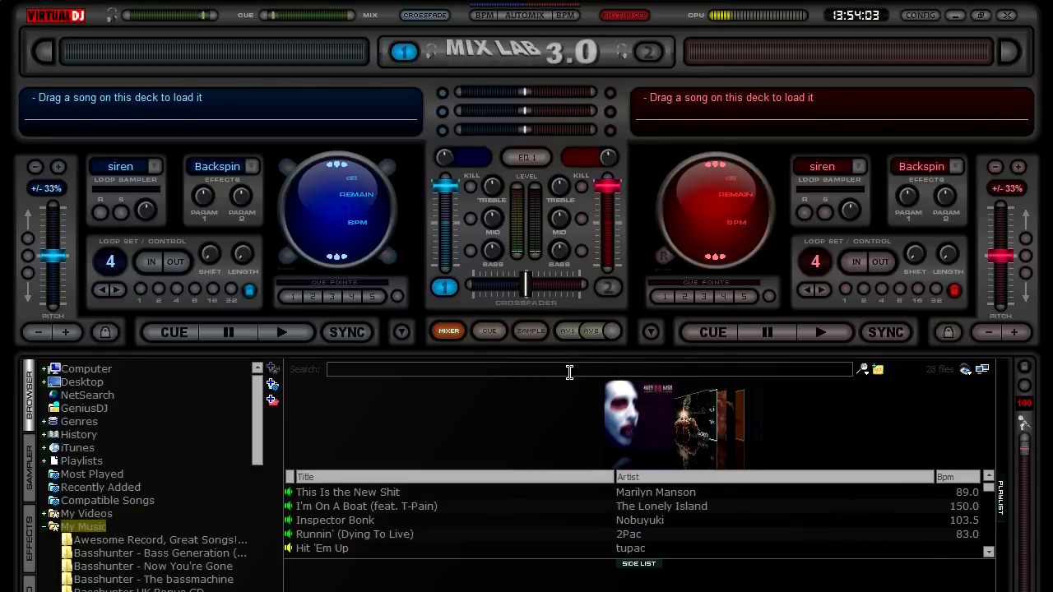
mouse_move(572, 363)
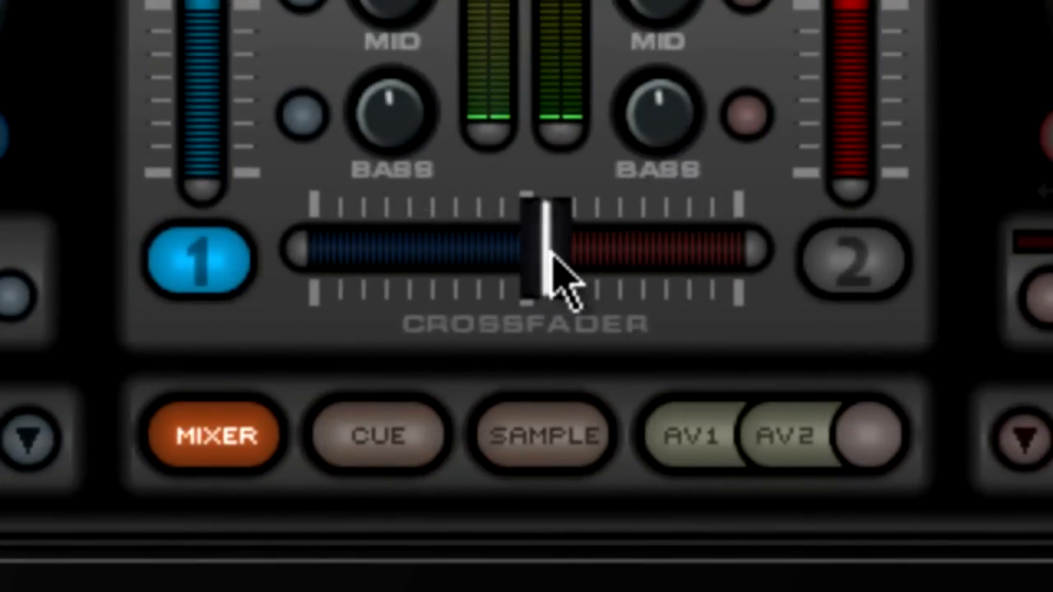
Slide the crossfader fully toward deck 1 and back to the centre.
left_click_drag(534, 250, 325, 250)
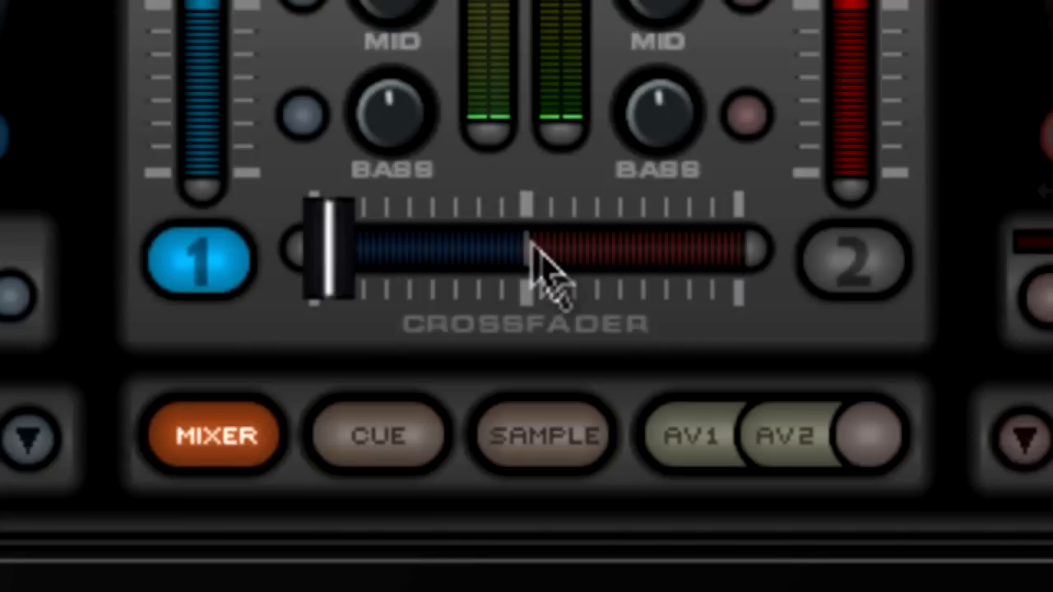
left_click_drag(329, 260, 526, 260)
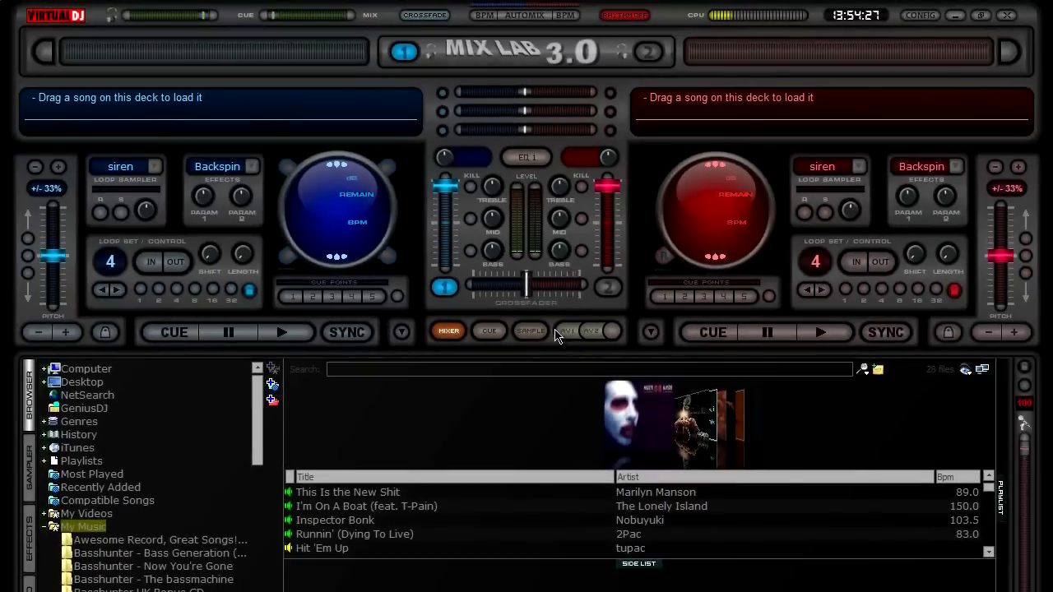
mouse_move(854, 163)
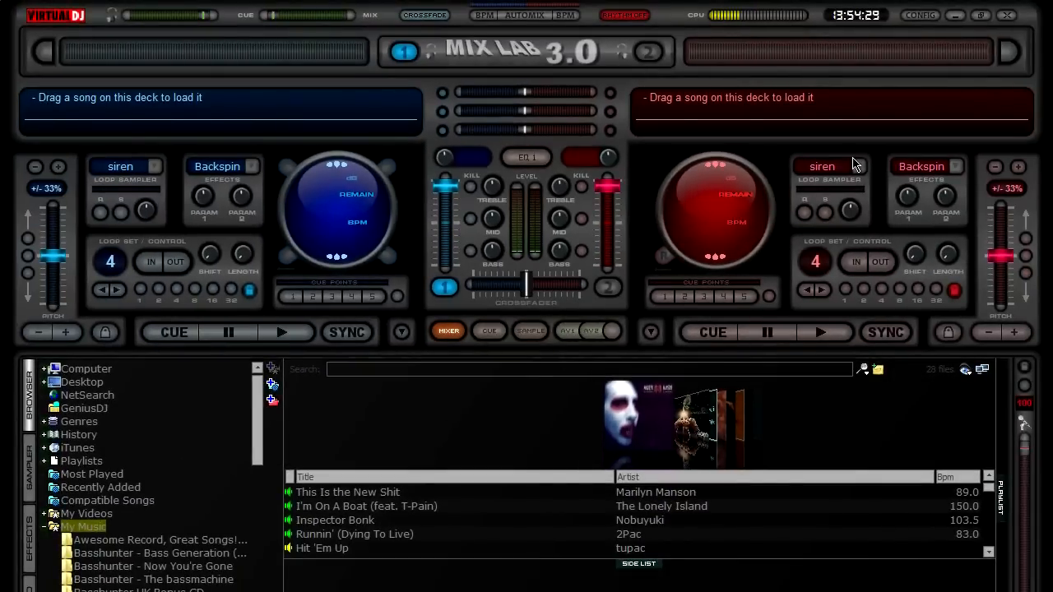
mouse_move(666, 211)
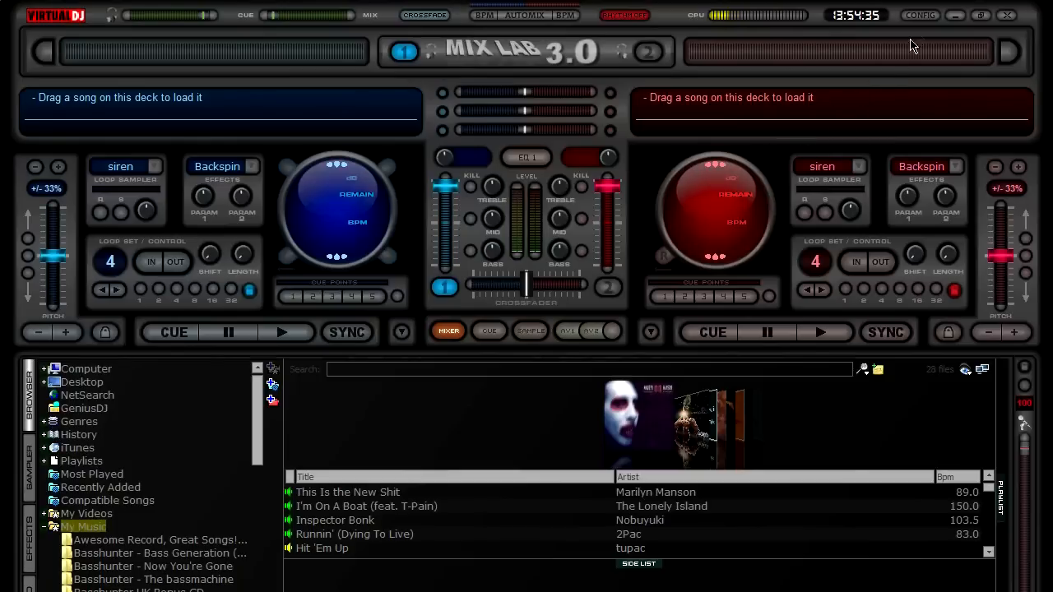
In Config > Mappers, scroll the Keyboard list and select the comma key's crossfader 0% mapping.
left_click(920, 15)
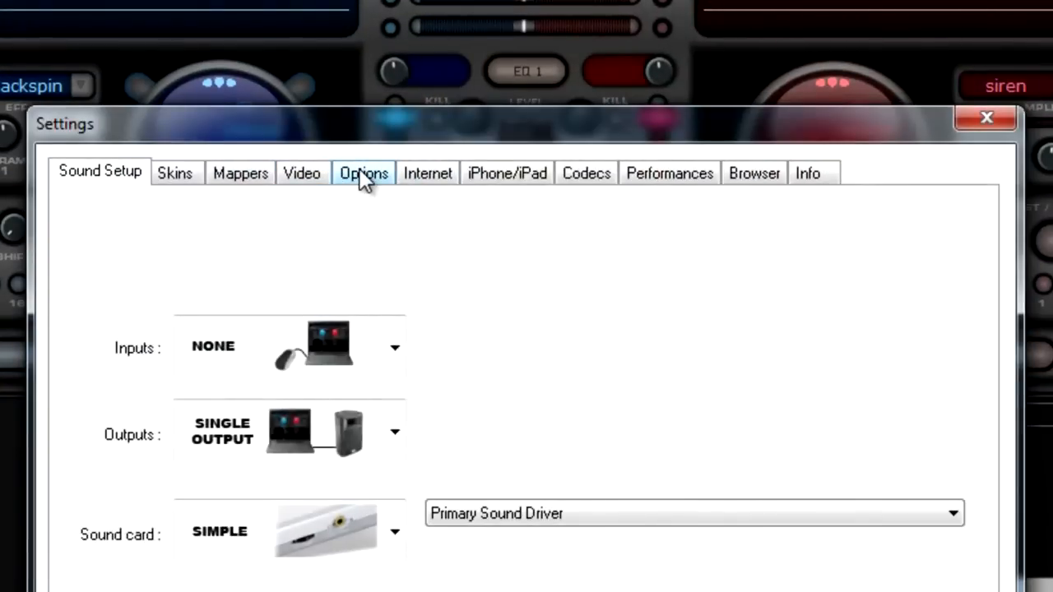
left_click(240, 172)
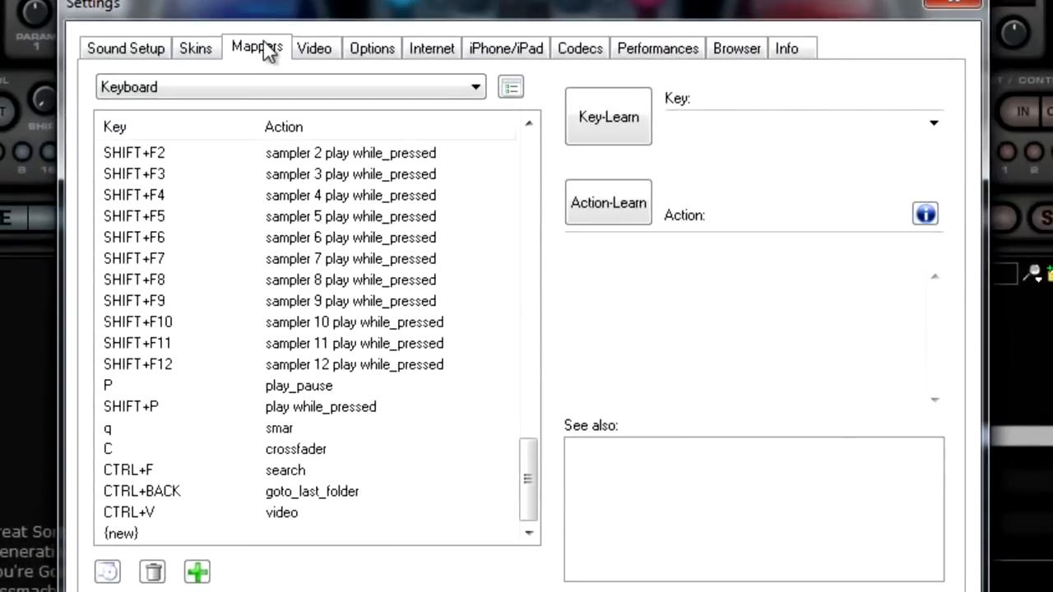
left_click_drag(528, 494, 528, 469)
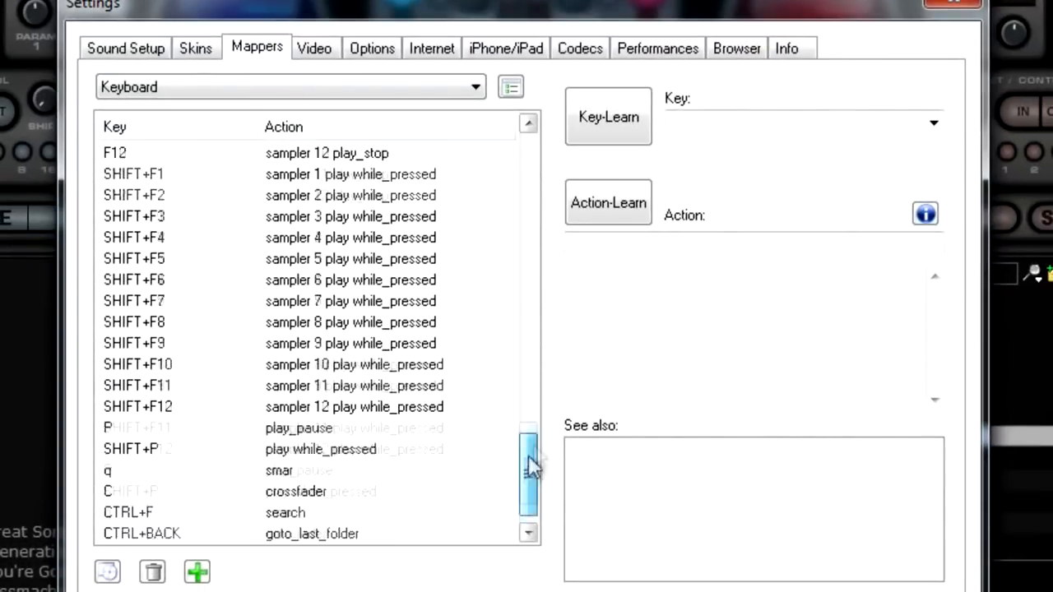
left_click_drag(528, 473, 529, 267)
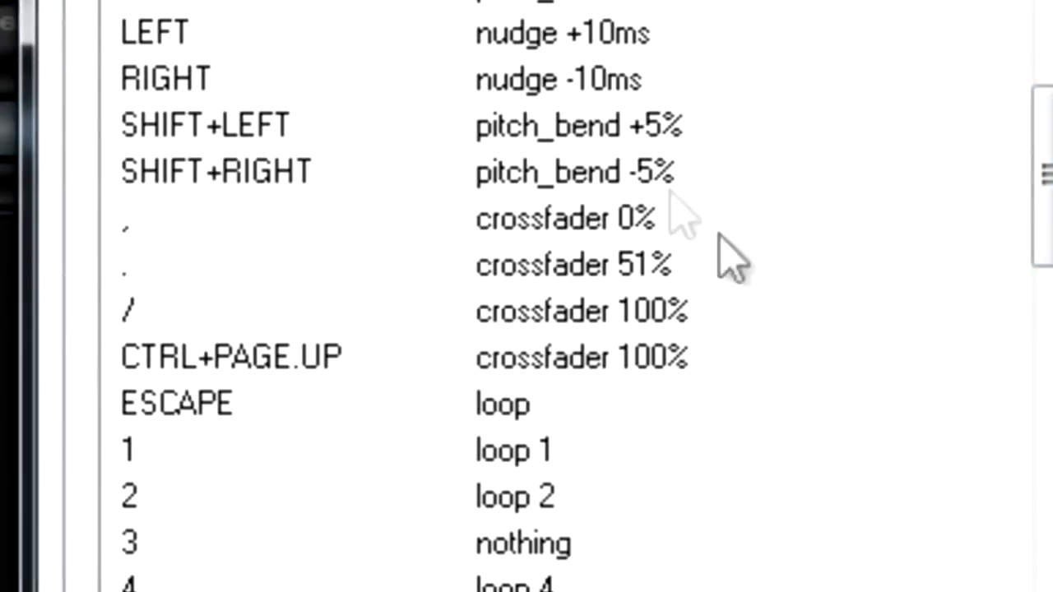
mouse_move(526, 173)
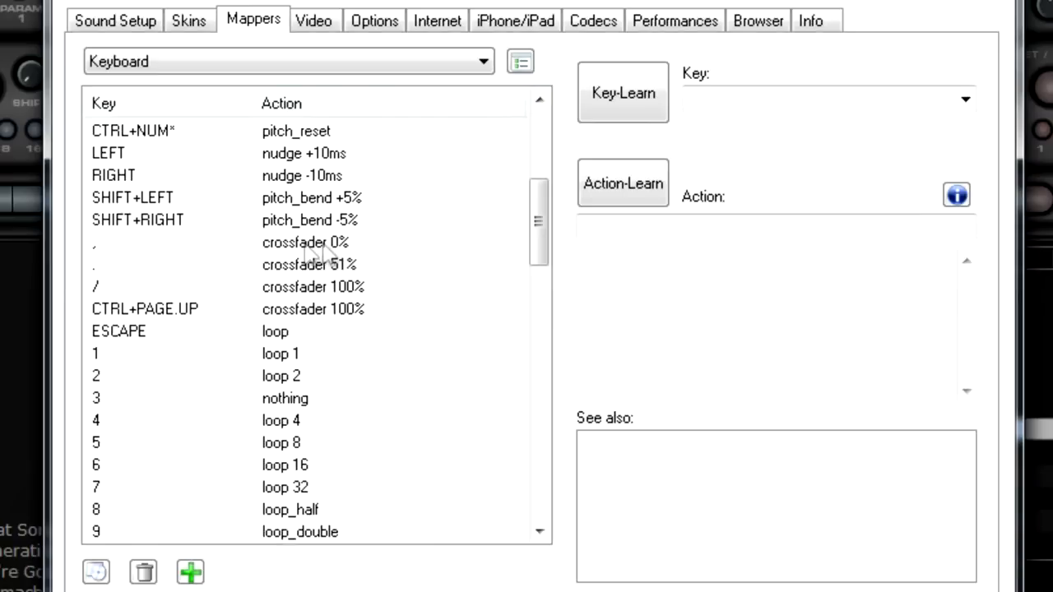
left_click(306, 242)
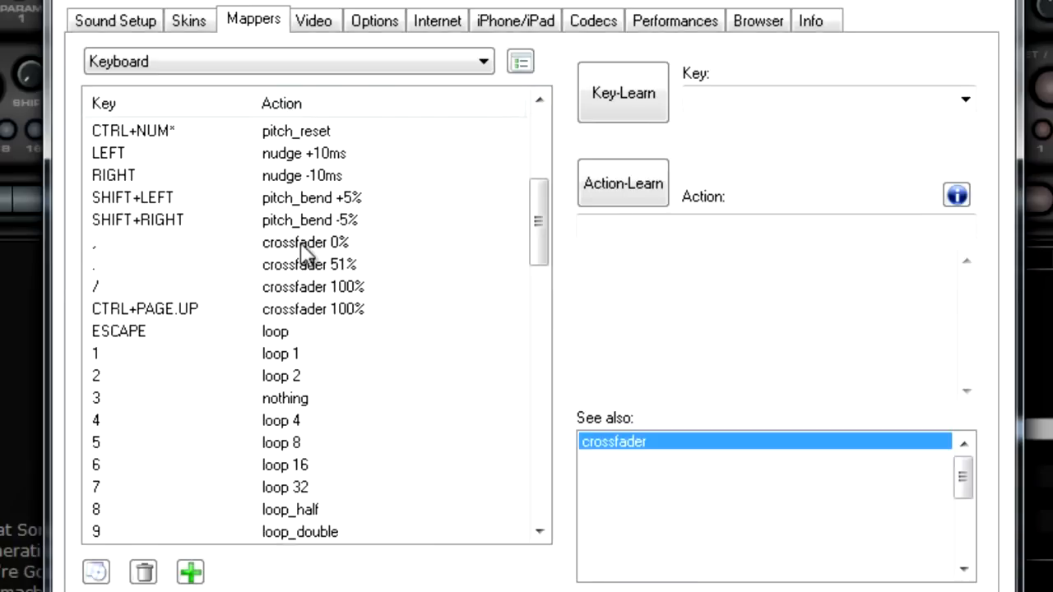
left_click(306, 242)
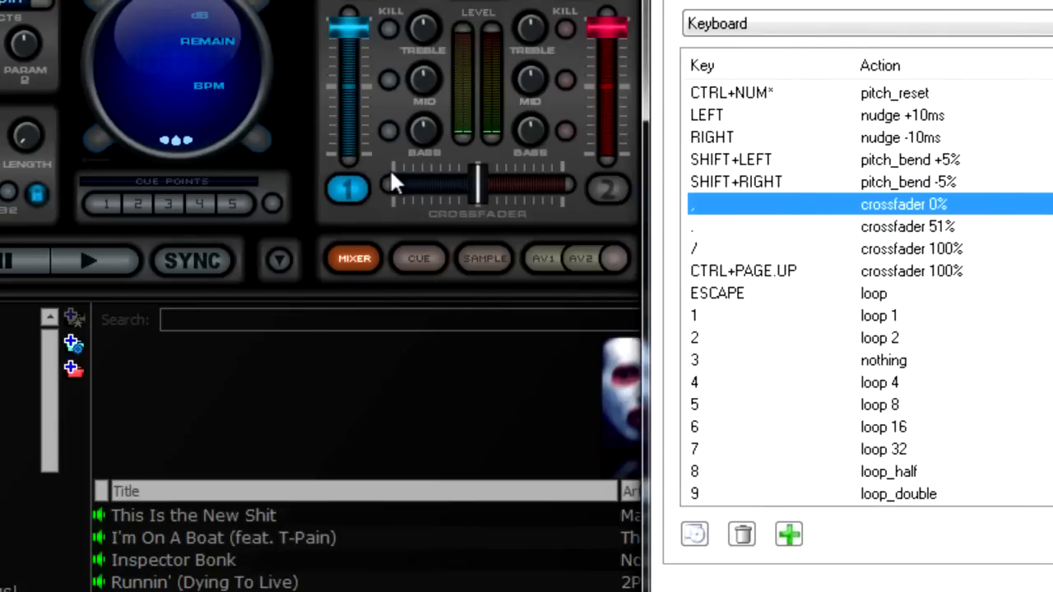
mouse_move(481, 189)
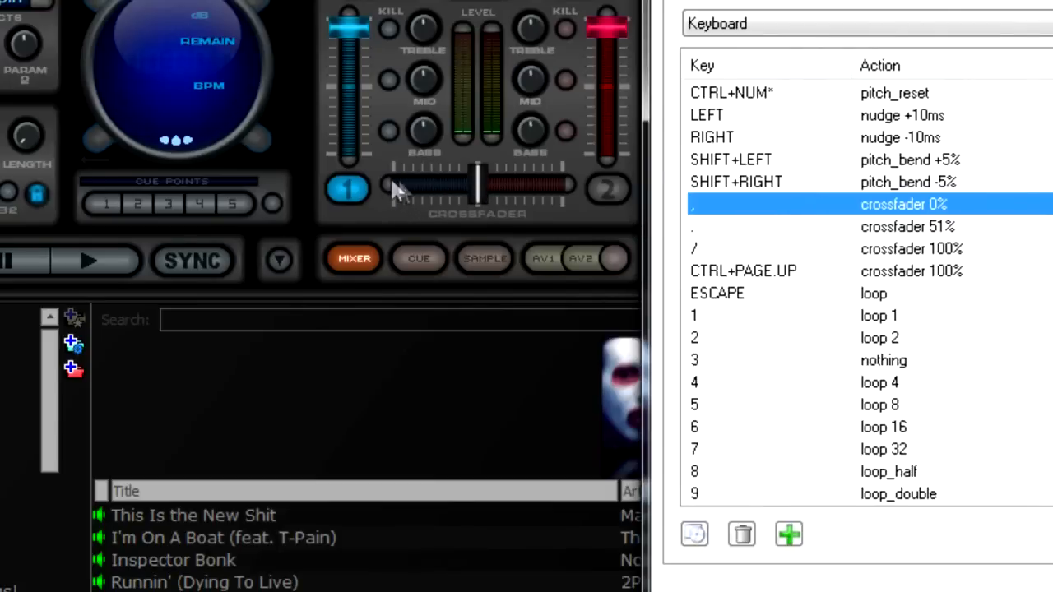
mouse_move(398, 189)
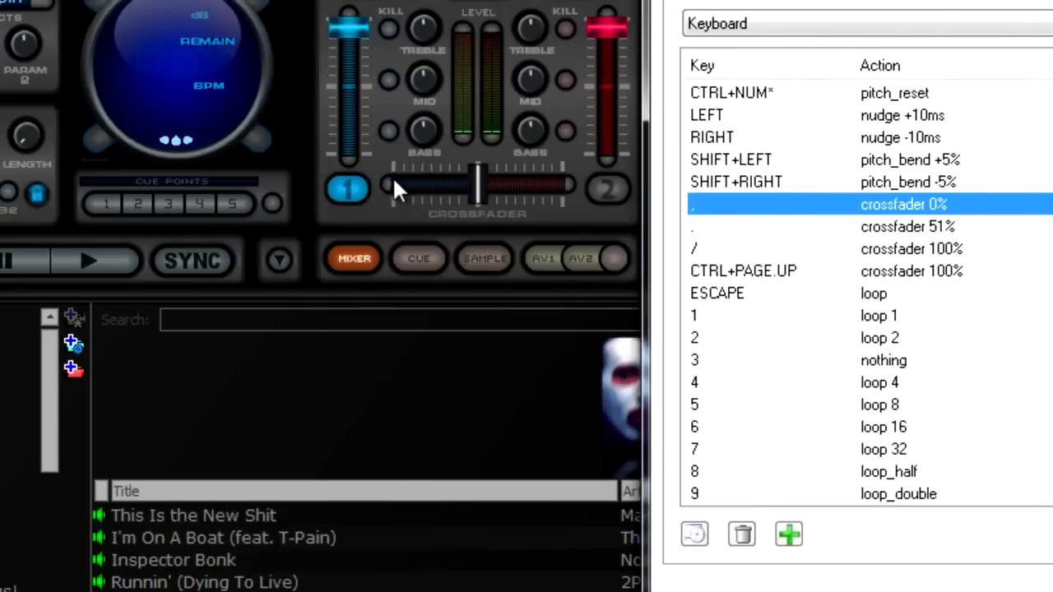
Select the period key's crossfader 51% mapping, then the comma key's 0% mapping below it.
left_click(905, 227)
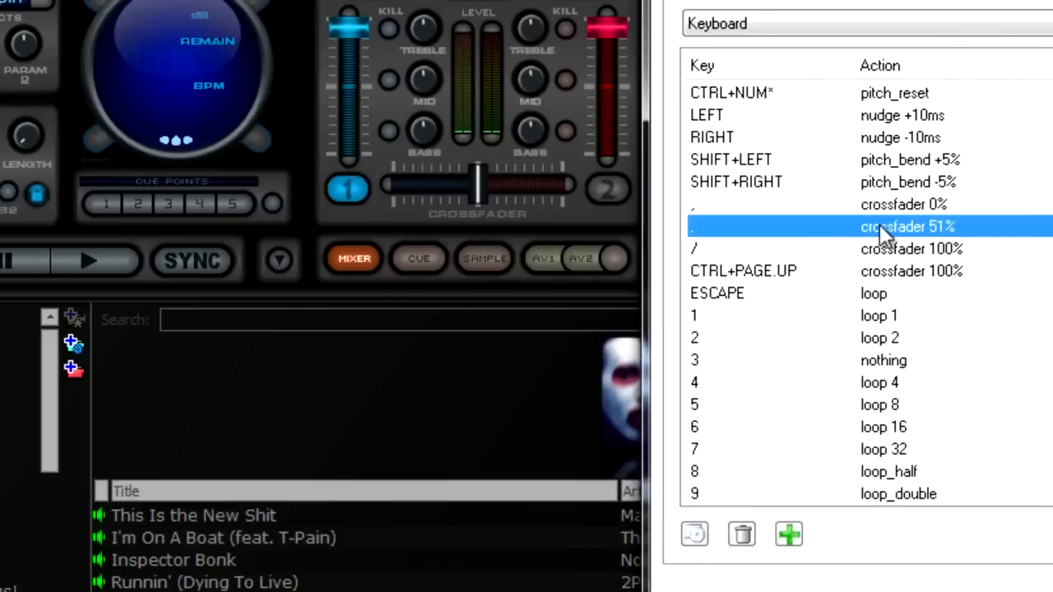
mouse_move(481, 181)
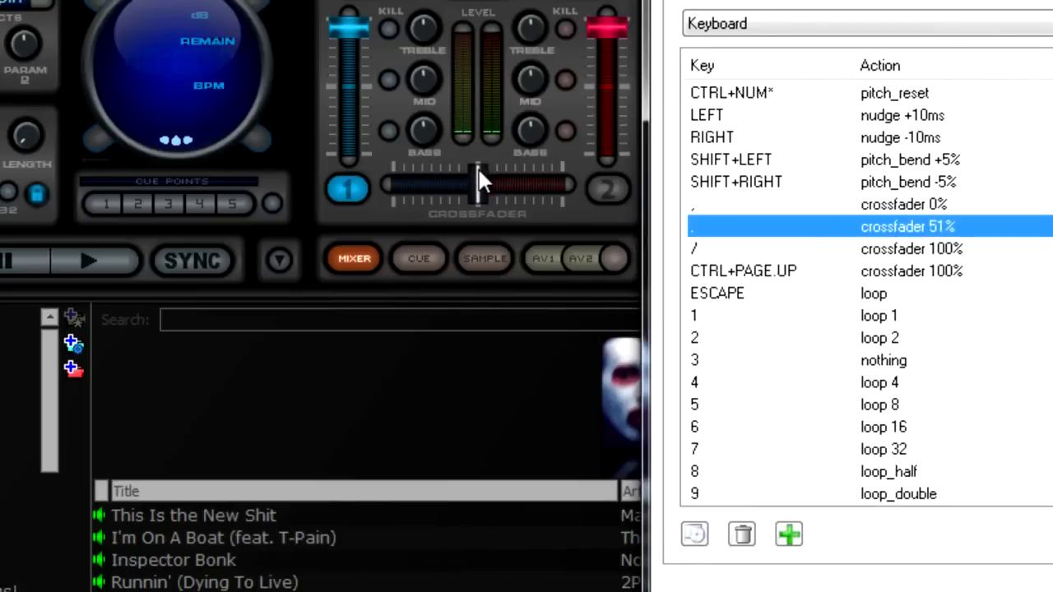
left_click(904, 248)
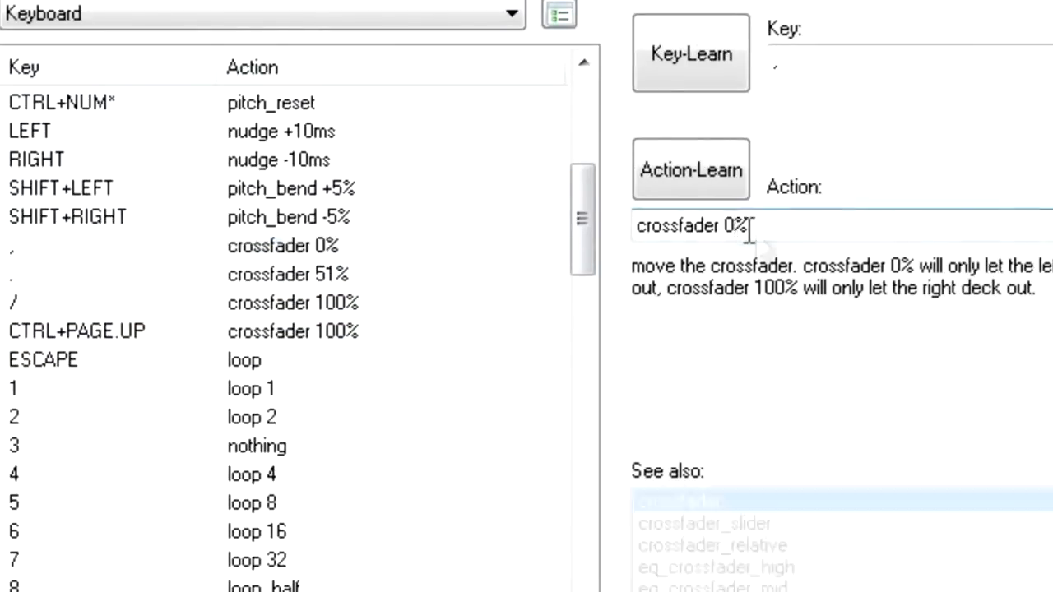
Inspect the Action field reading 'crossfader 0%' for the comma key.
left_click(678, 500)
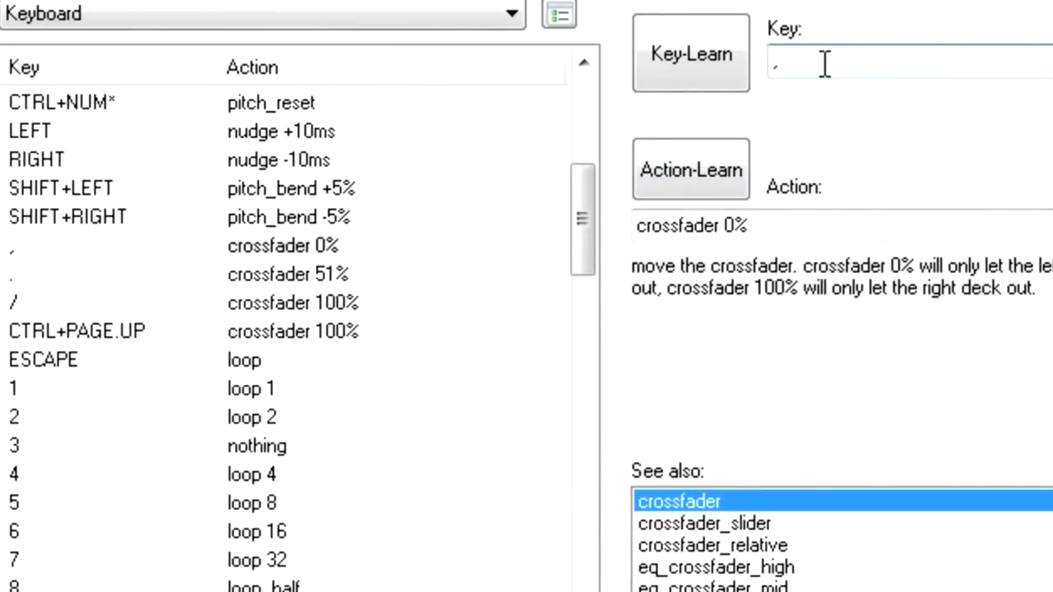
mouse_move(848, 94)
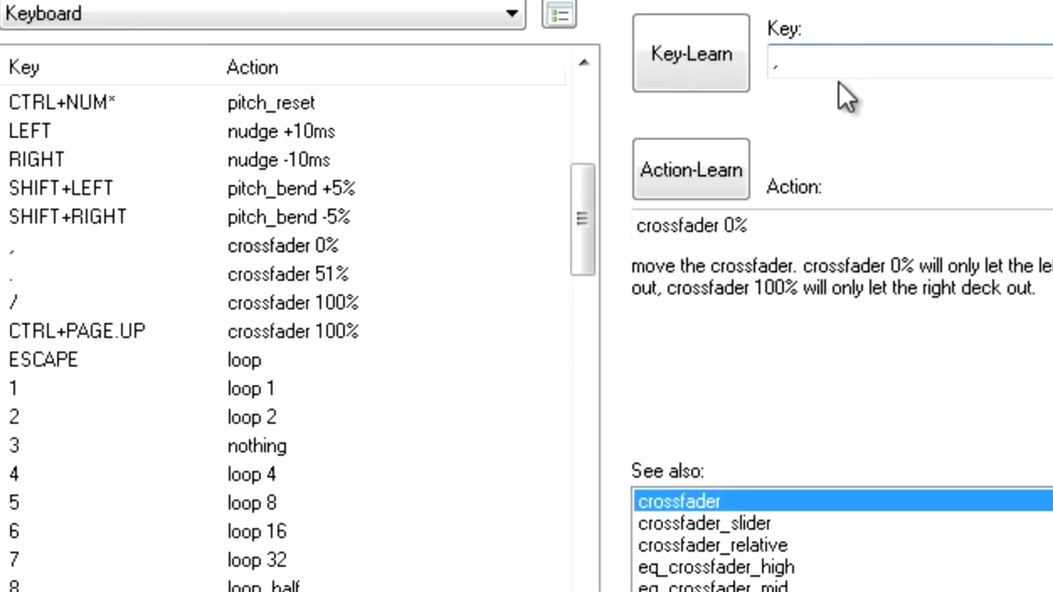
mouse_move(238, 276)
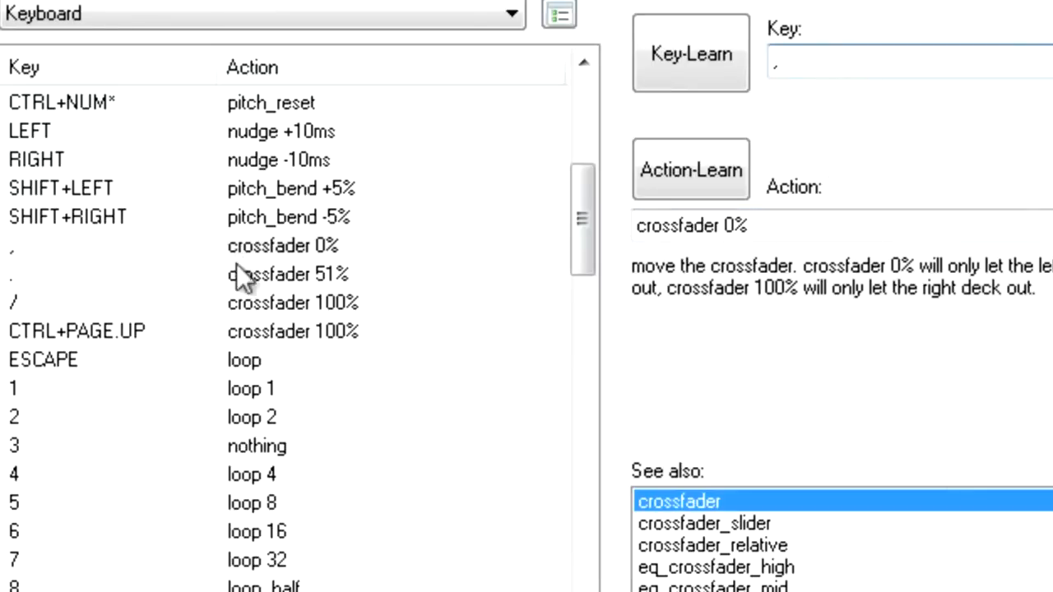
Assign the '.' key to the crossfader 51% mapping.
left_click(288, 273)
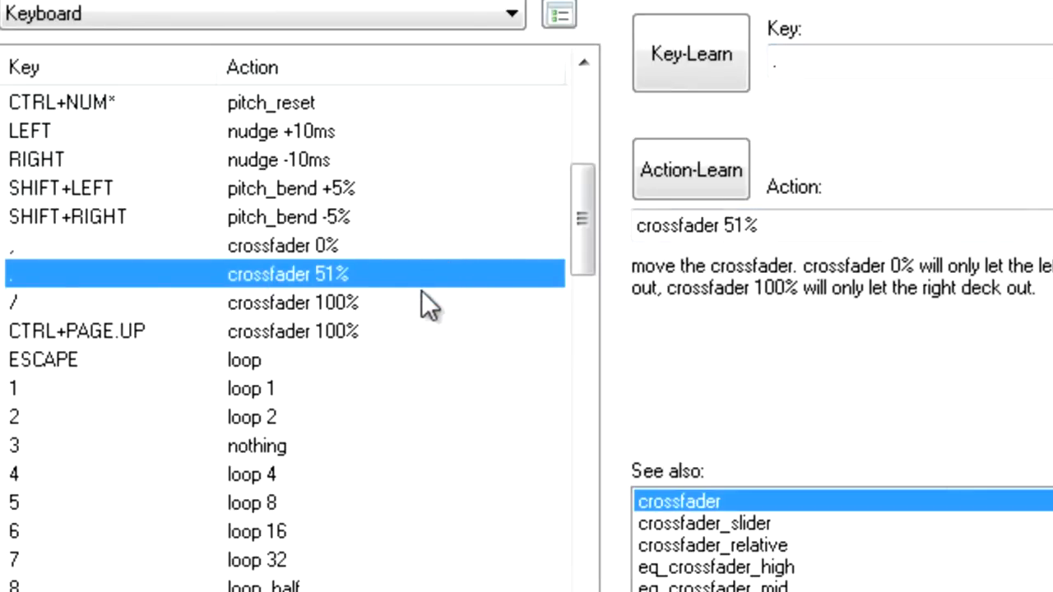
mouse_move(436, 296)
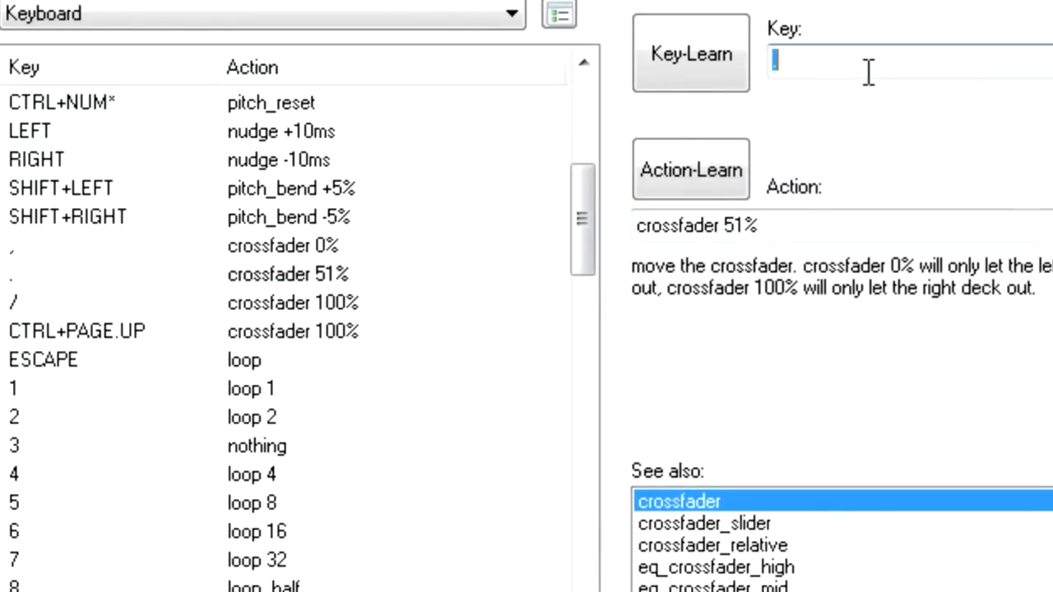
type(".")
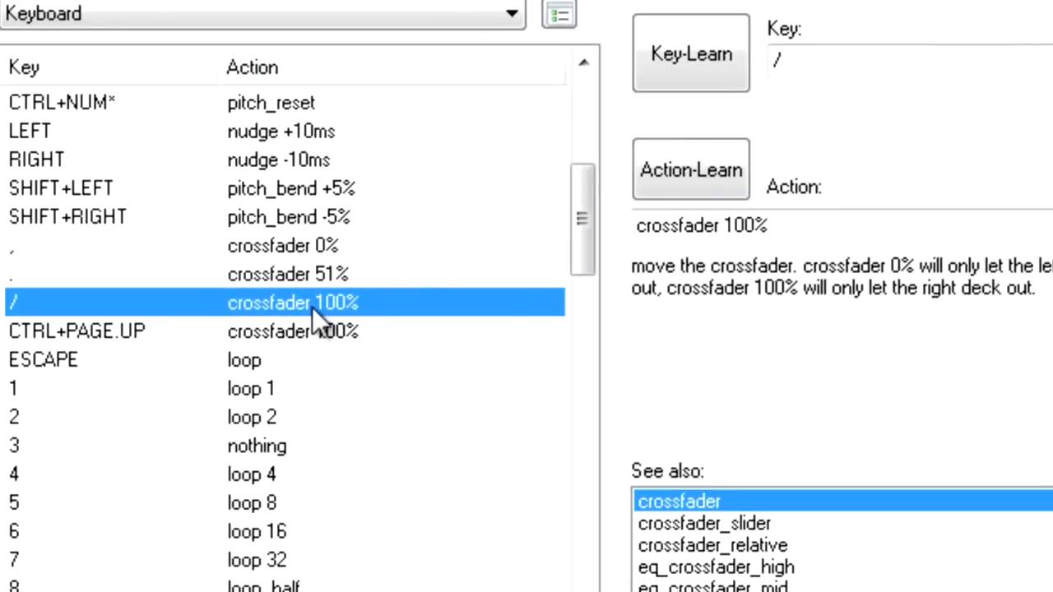
mouse_move(342, 322)
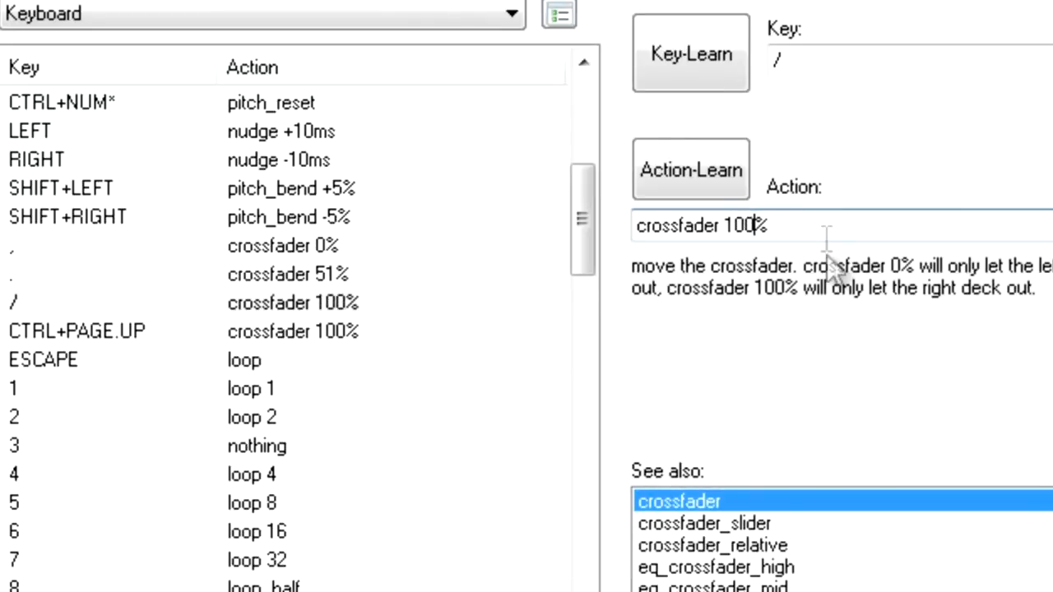
Select the slash key assigned to the crossfader 100% mapping.
left_click(905, 59)
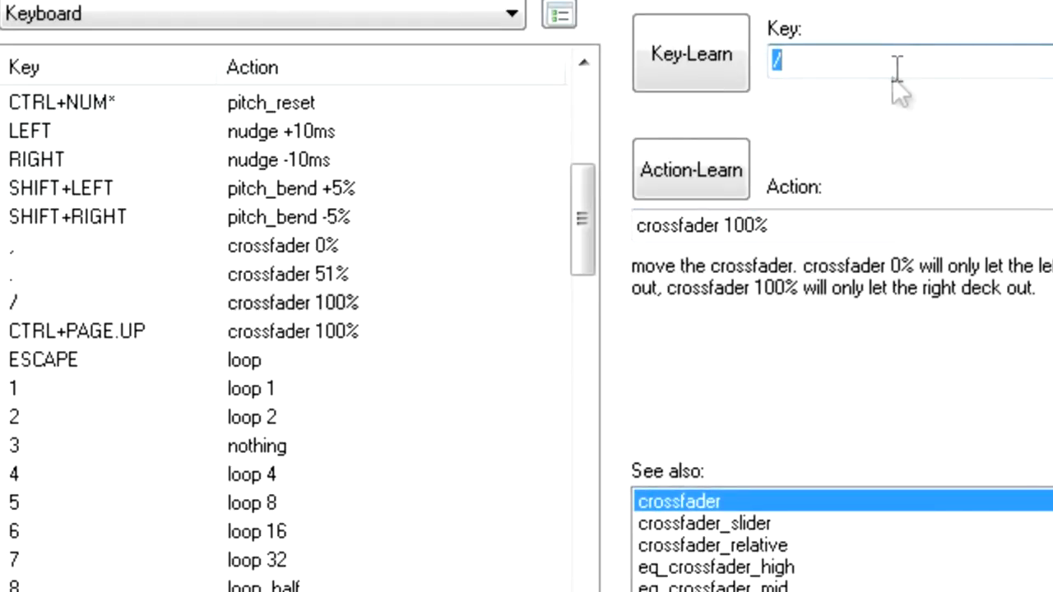
mouse_move(842, 46)
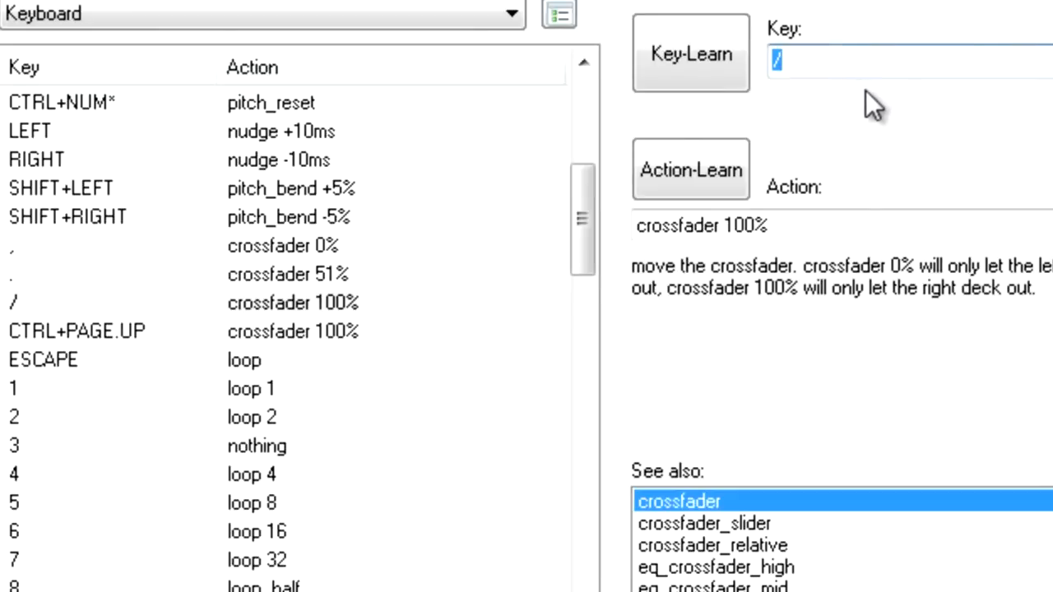
mouse_move(370, 330)
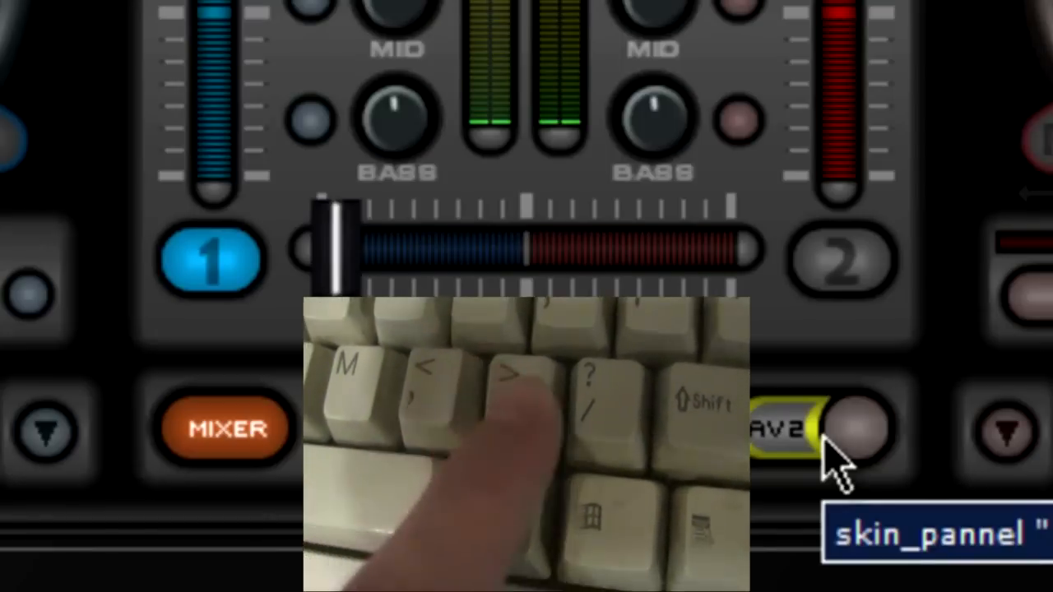
Move the crossfader between centre and the deck ends to compare with the mapped key positions.
left_click_drag(338, 250, 527, 250)
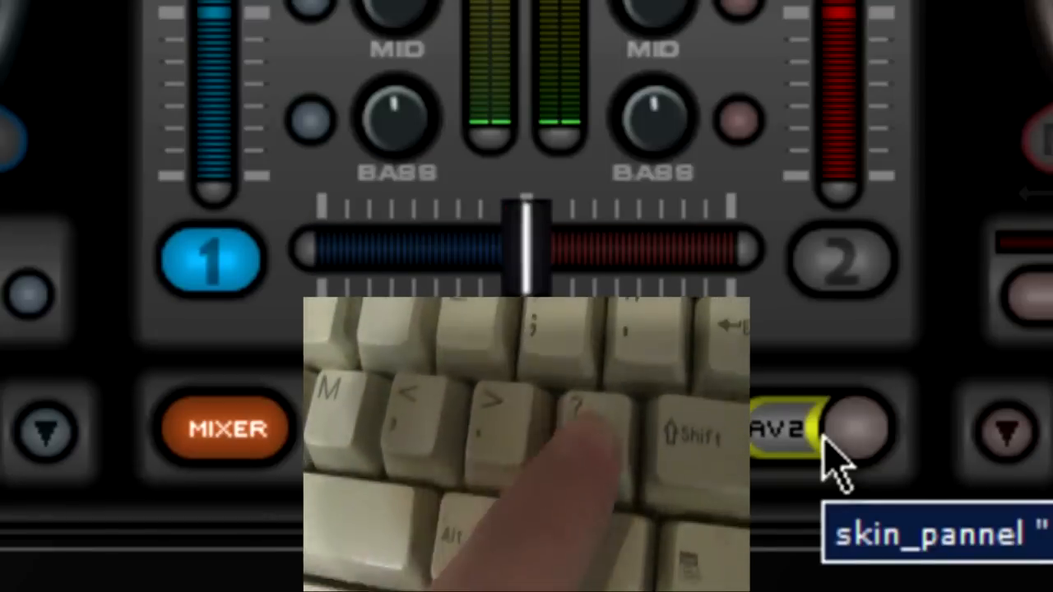
left_click_drag(527, 246, 705, 246)
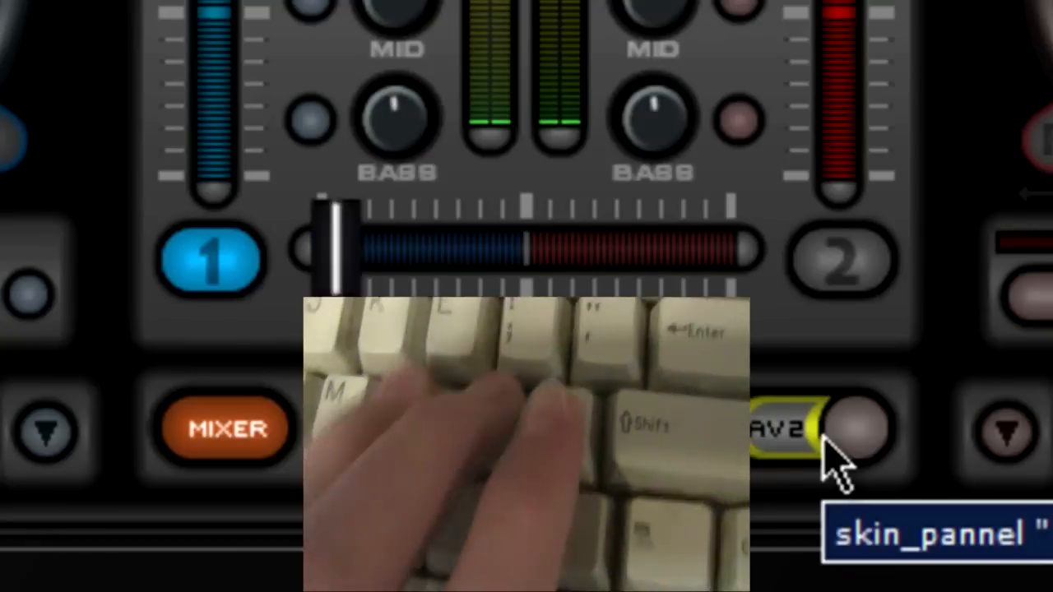
left_click_drag(333, 239, 527, 239)
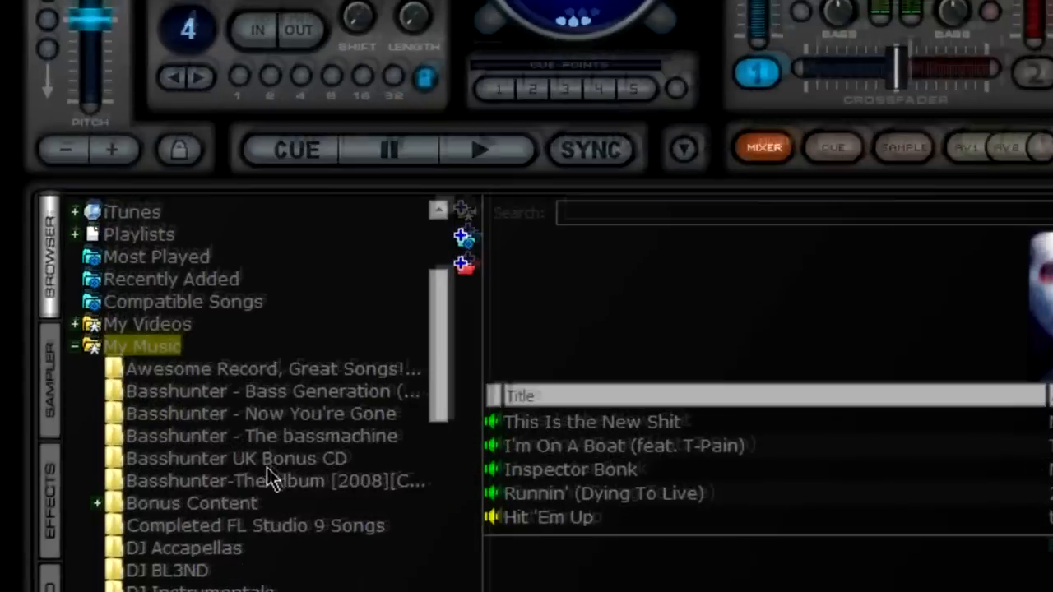
Browse to the Recorded Samples for SFX folder and select the Yeah sample.
scroll("down", 3)
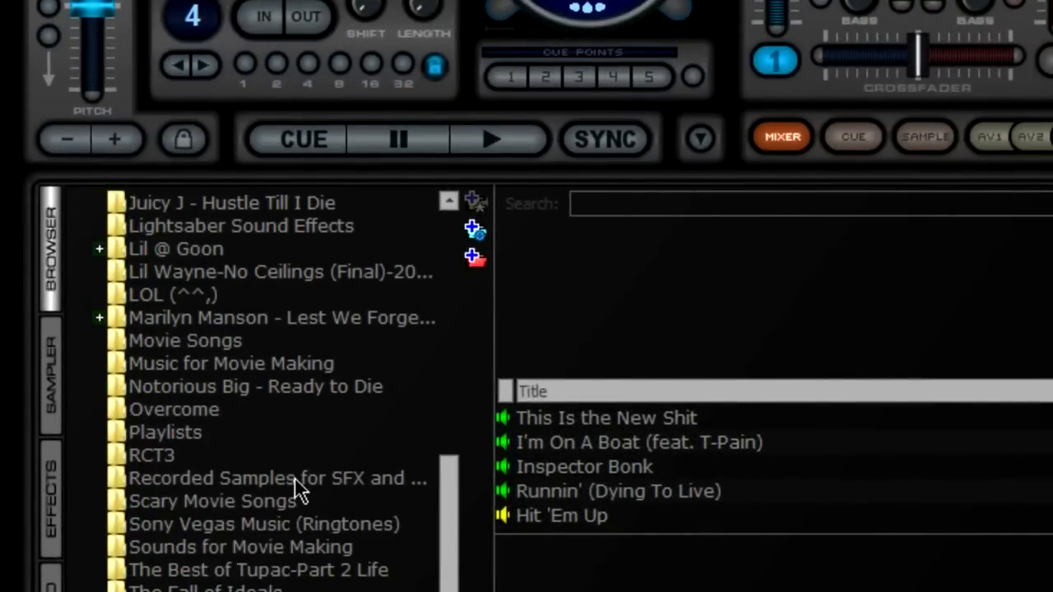
left_click(278, 477)
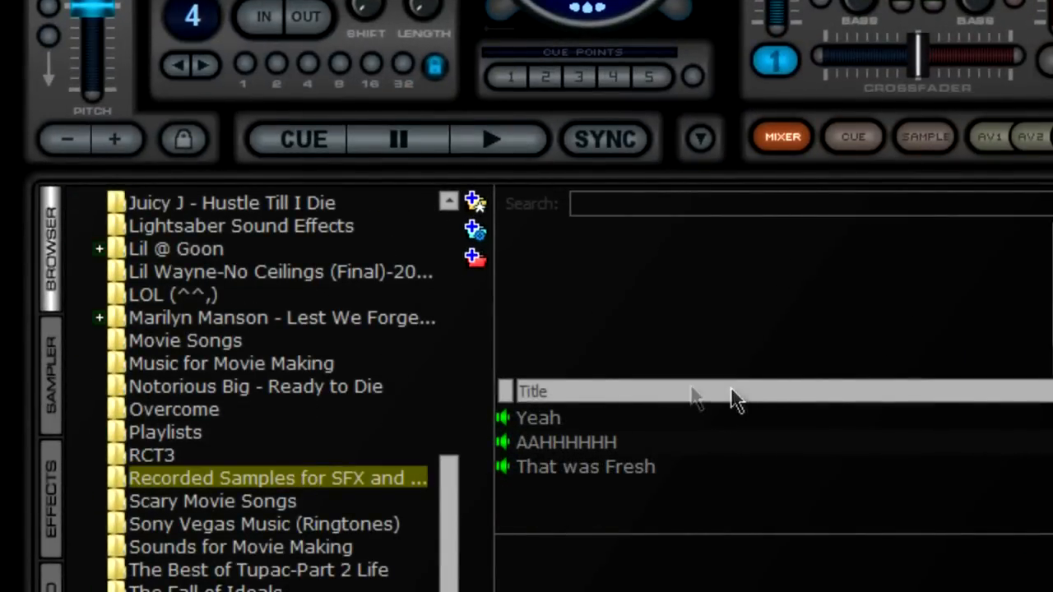
mouse_move(612, 444)
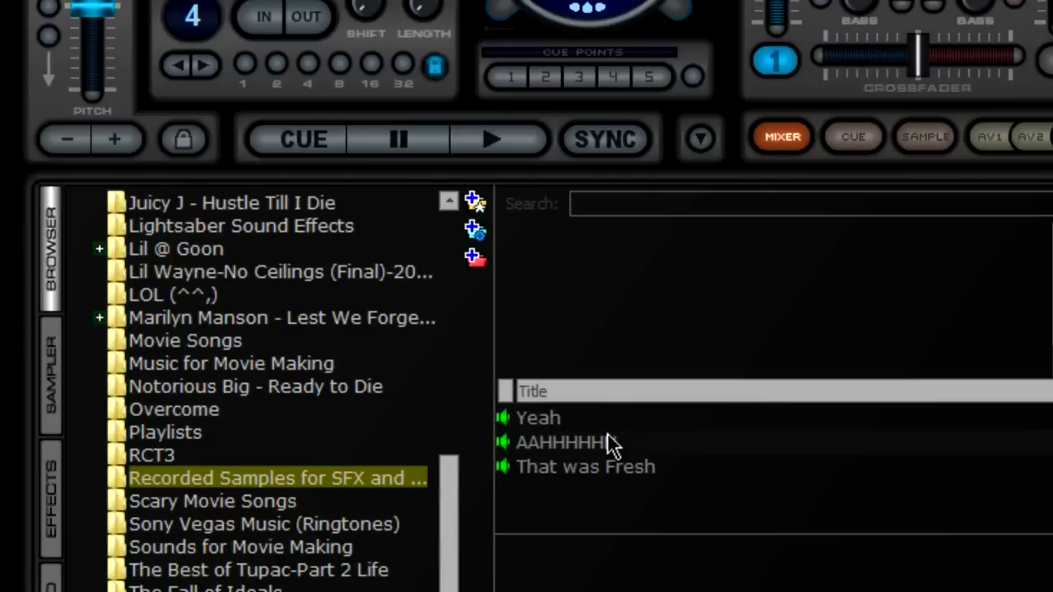
left_click(540, 418)
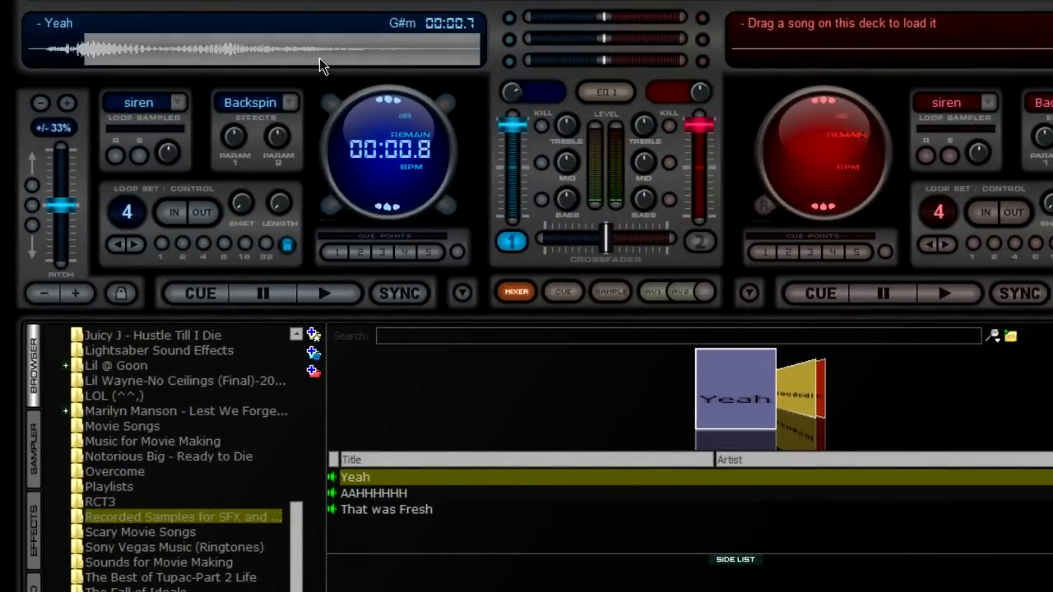
mouse_move(365, 296)
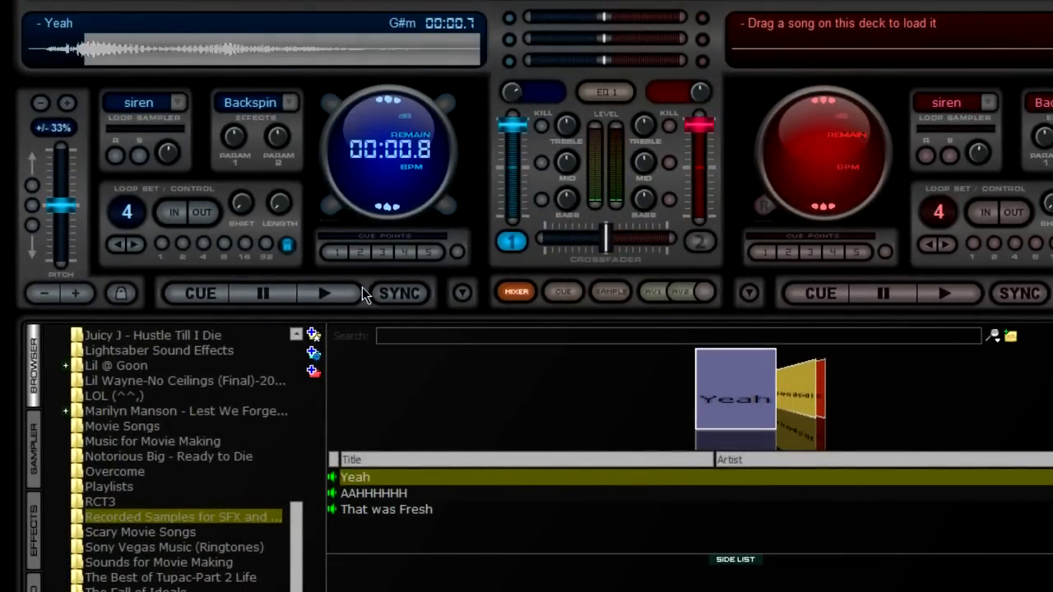
Play the Yeah sample on deck 1 and replay it to preview.
left_click(324, 293)
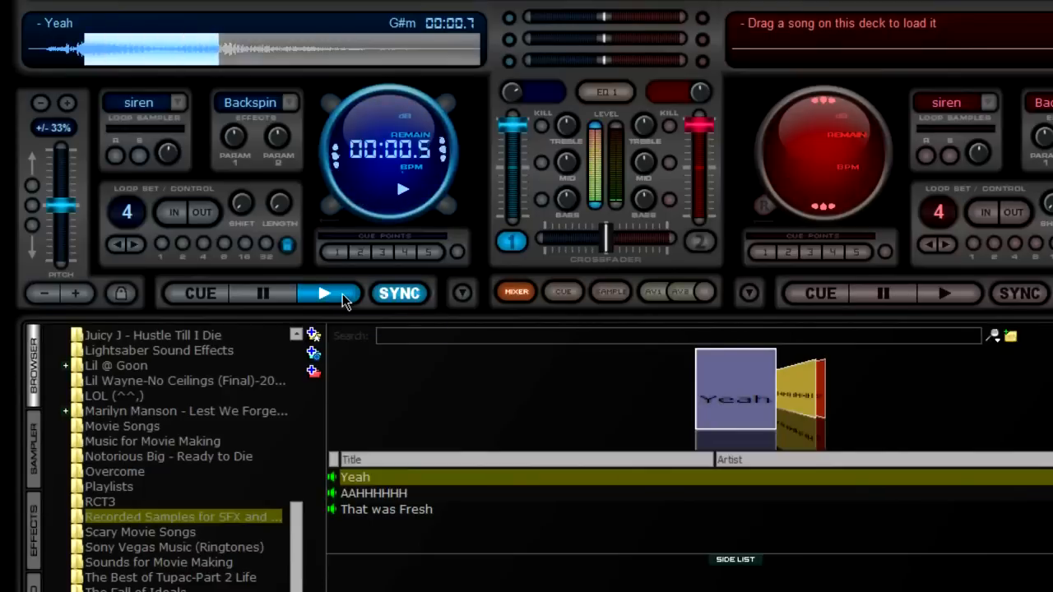
mouse_move(326, 293)
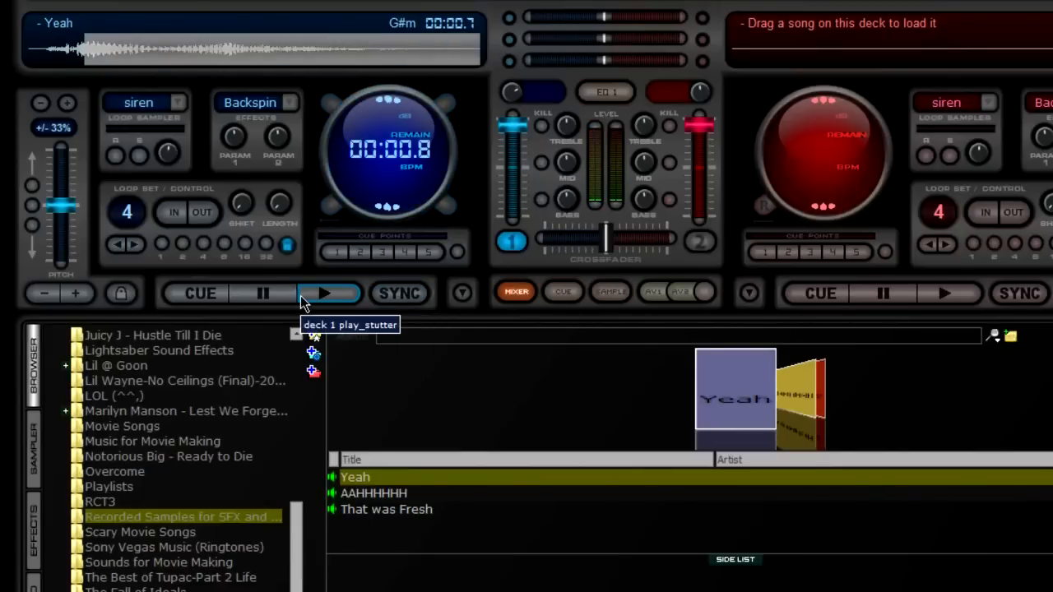
mouse_move(246, 94)
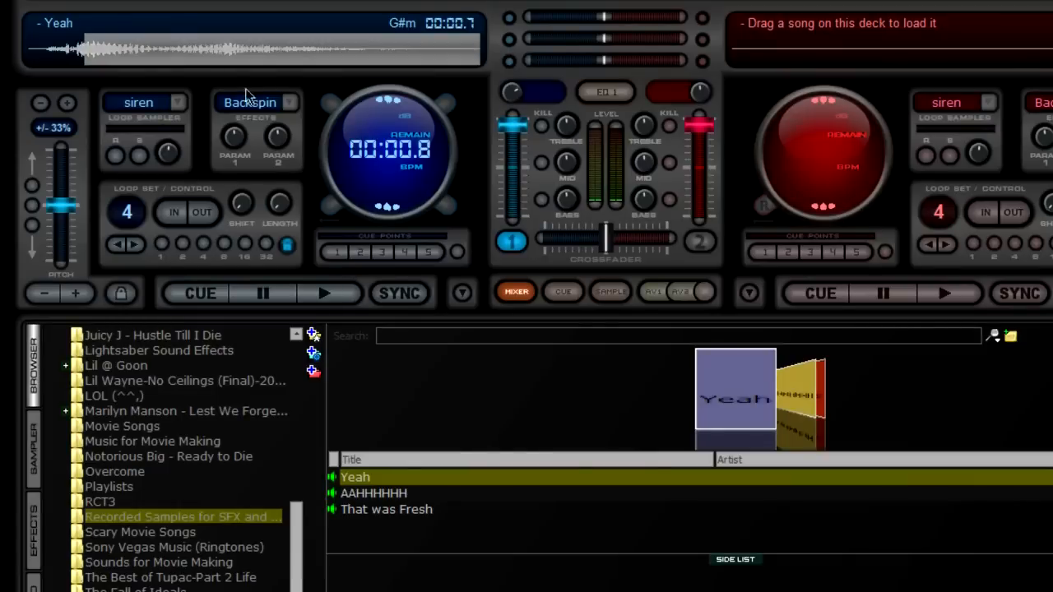
left_click(328, 293)
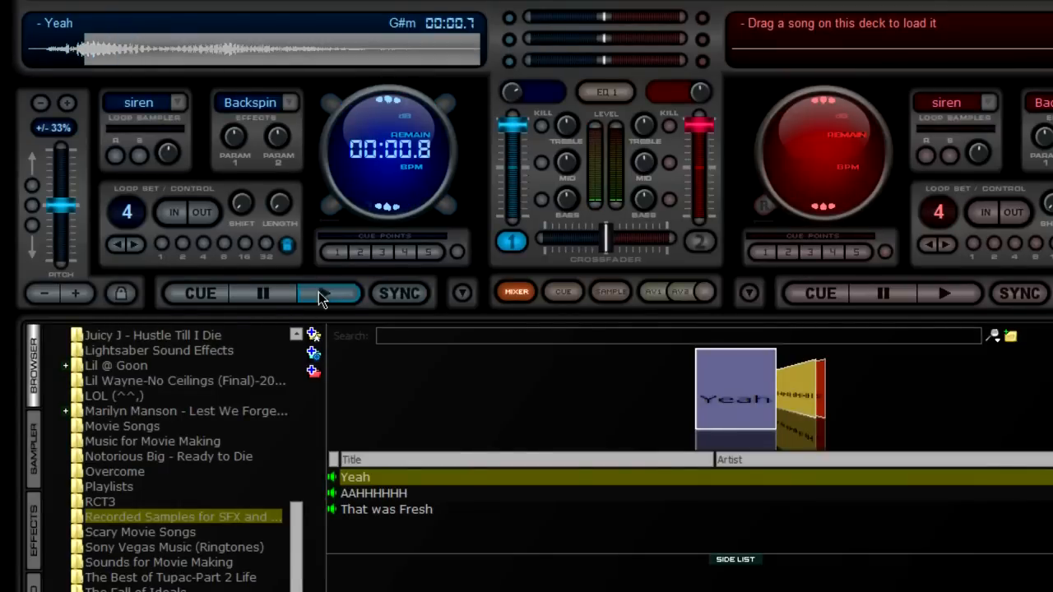
left_click(327, 293)
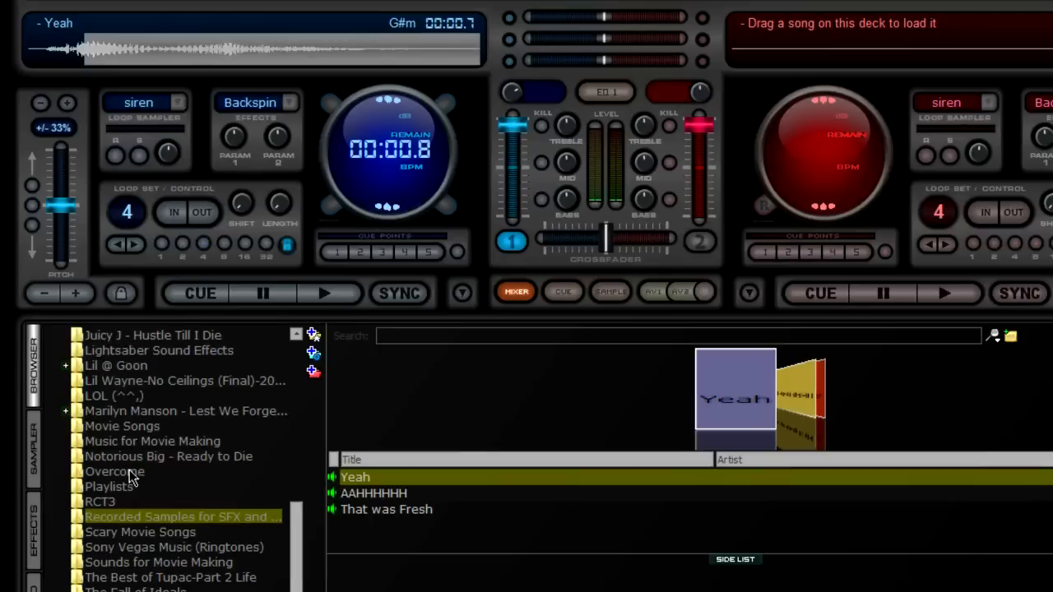
Browse the album folders to Dr. Dre - The Chronic and load Nuthin' But A 'G' Thang on deck 2.
left_click(168, 456)
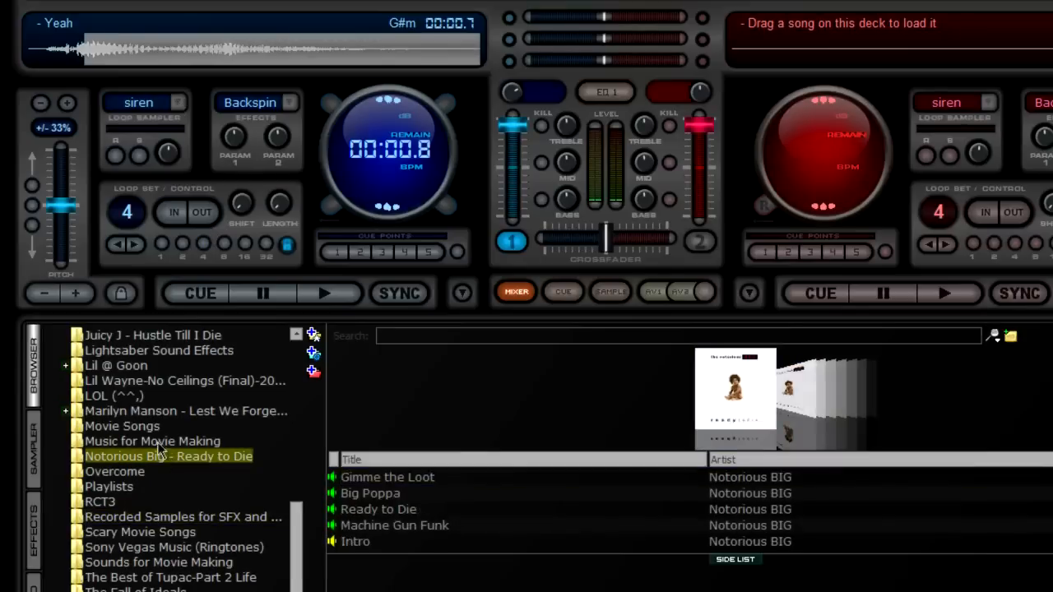
left_click(66, 457)
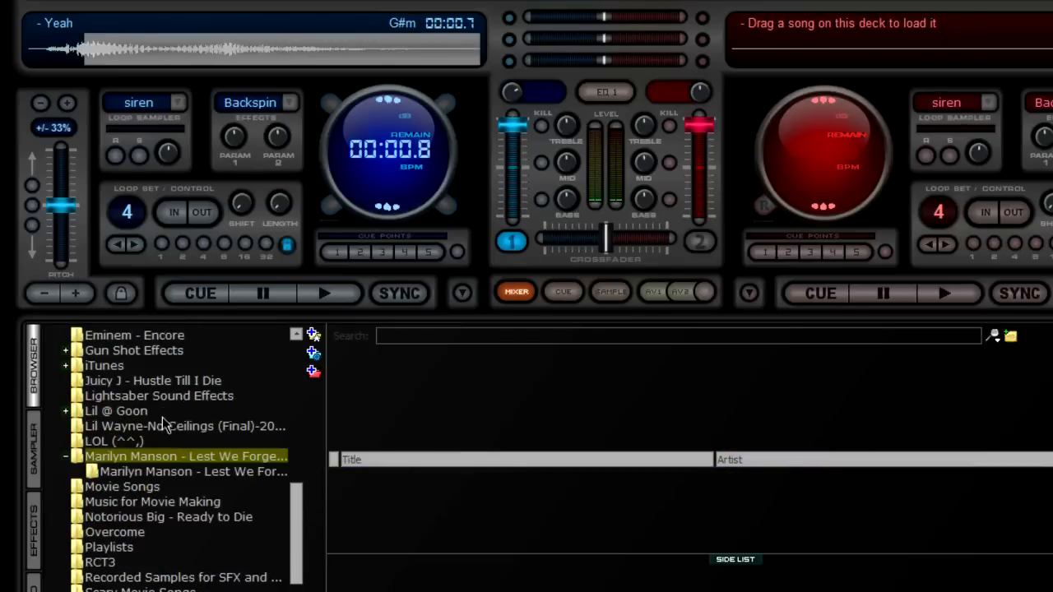
left_click(146, 411)
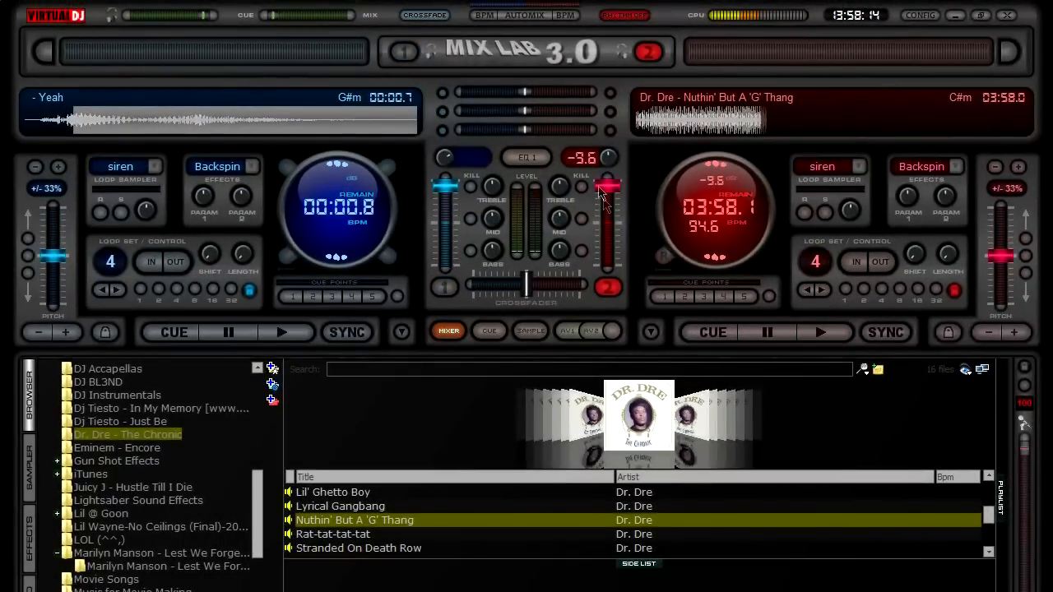
left_click(820, 332)
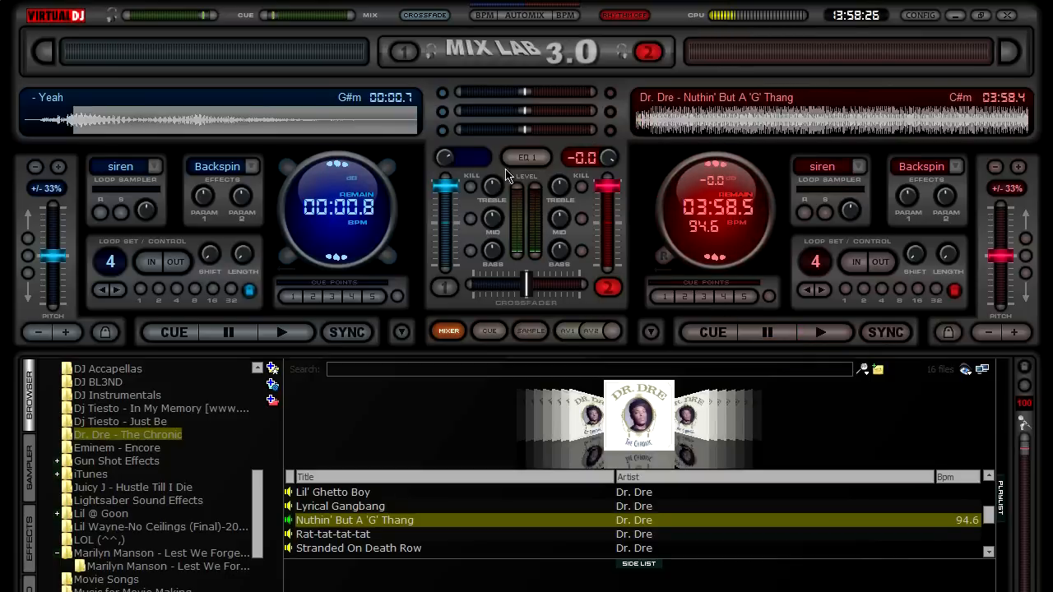
mouse_move(342, 140)
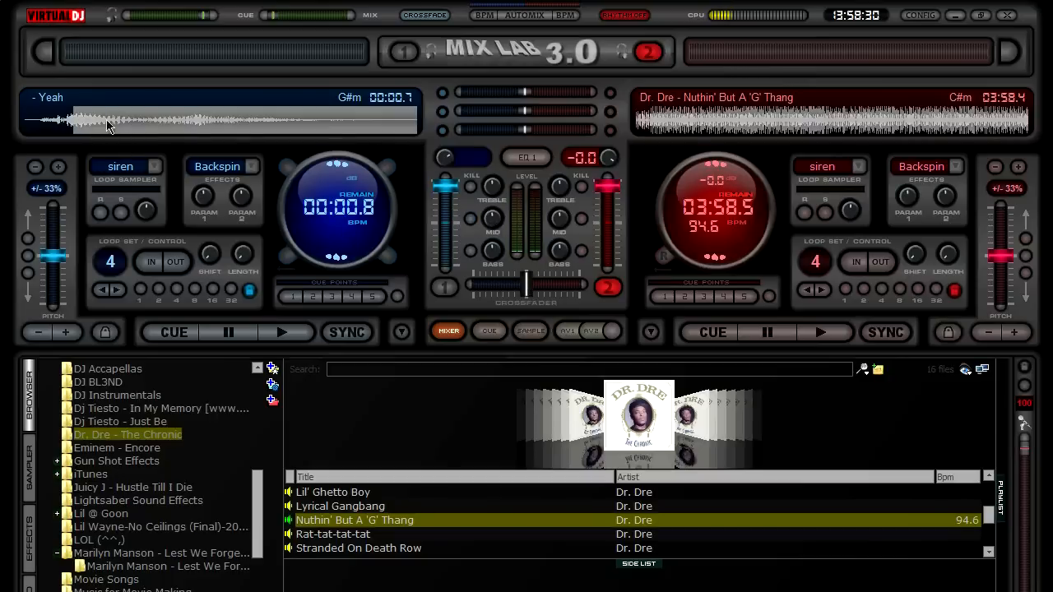
left_click(346, 333)
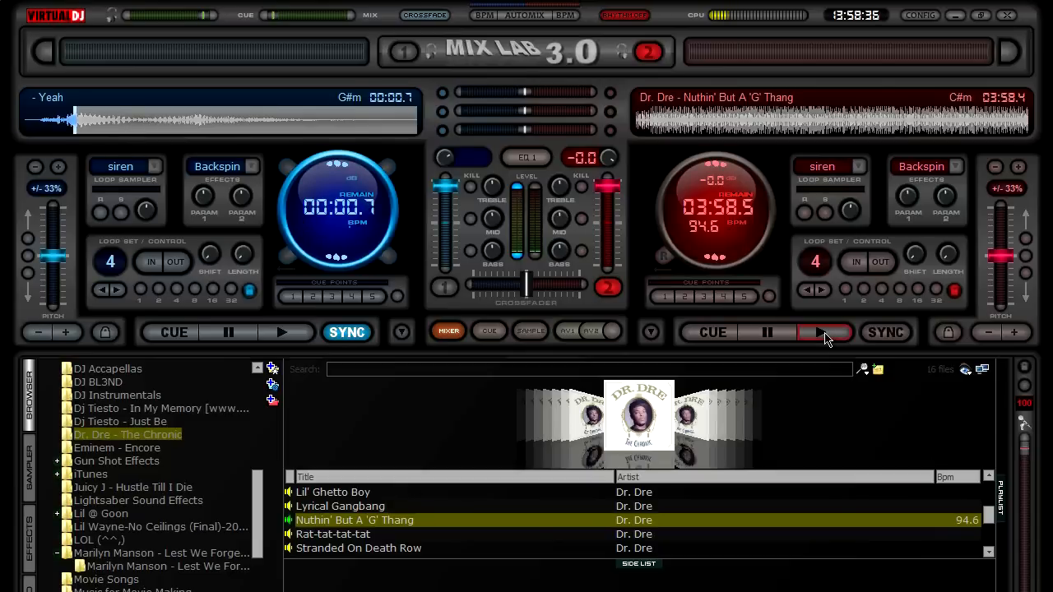
Play the Dr. Dre song on deck 2, fire the Yeah sample from deck 1 over it, then pause deck 2.
left_click(822, 333)
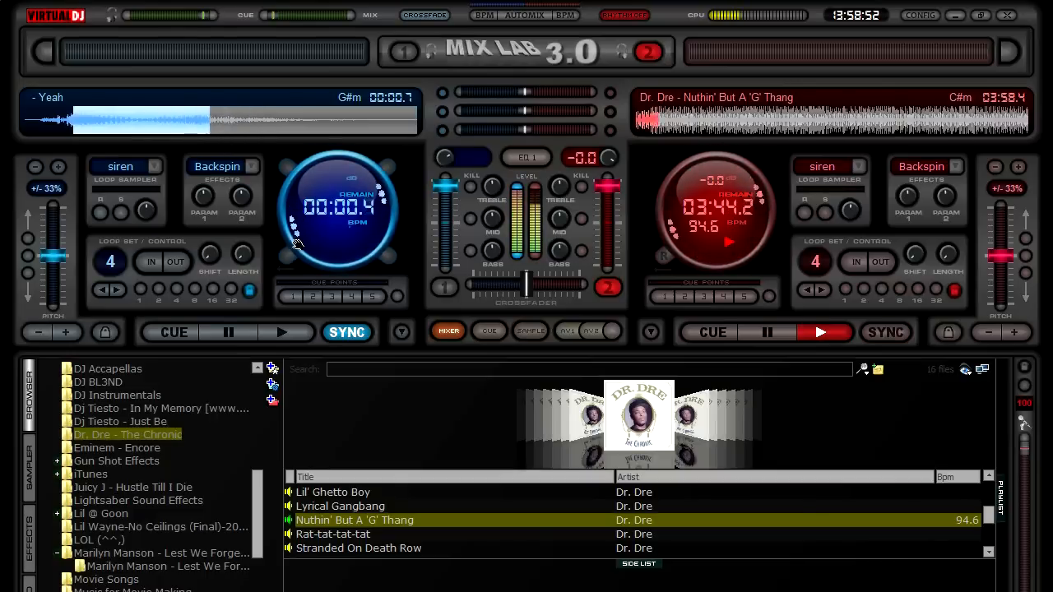
left_click(885, 332)
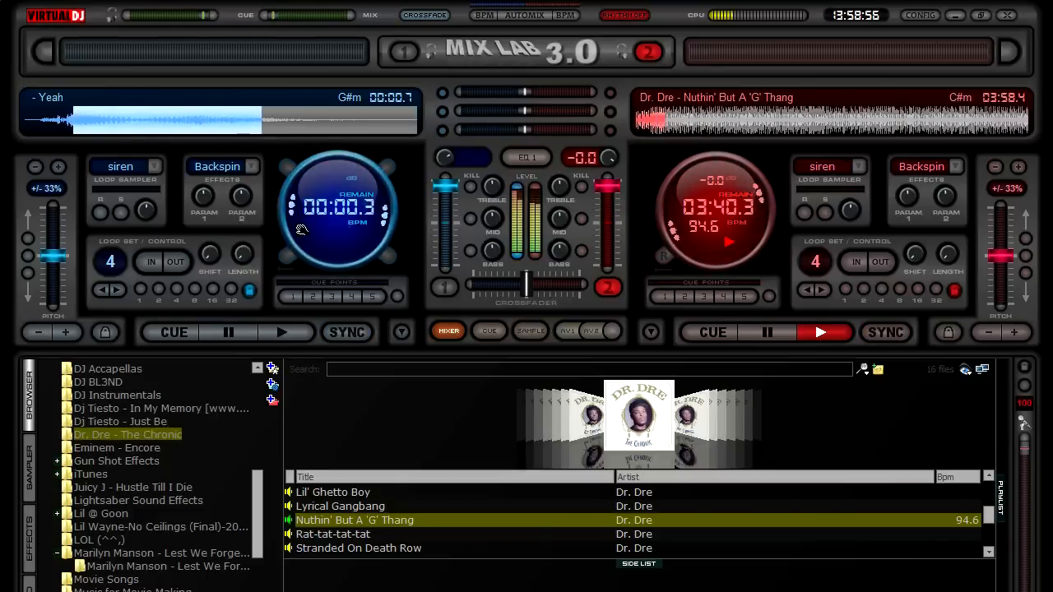
left_click(347, 332)
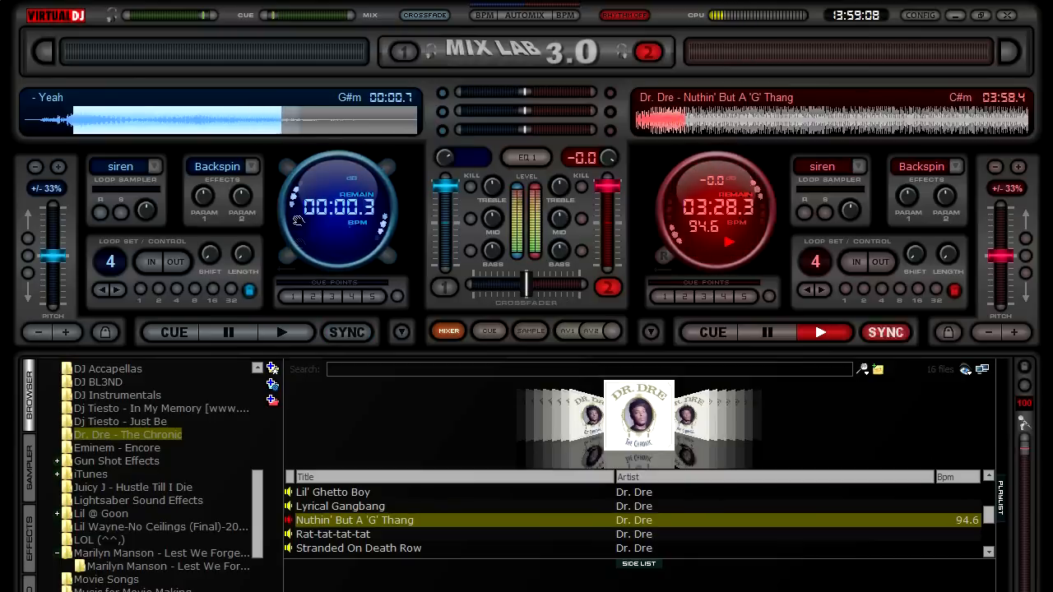
left_click(346, 332)
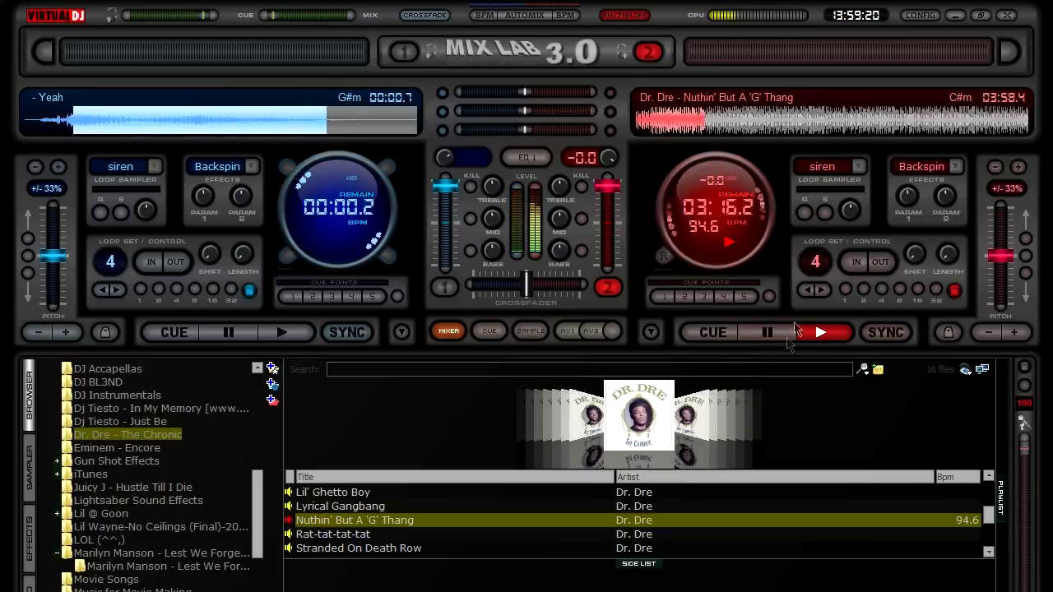
left_click(767, 333)
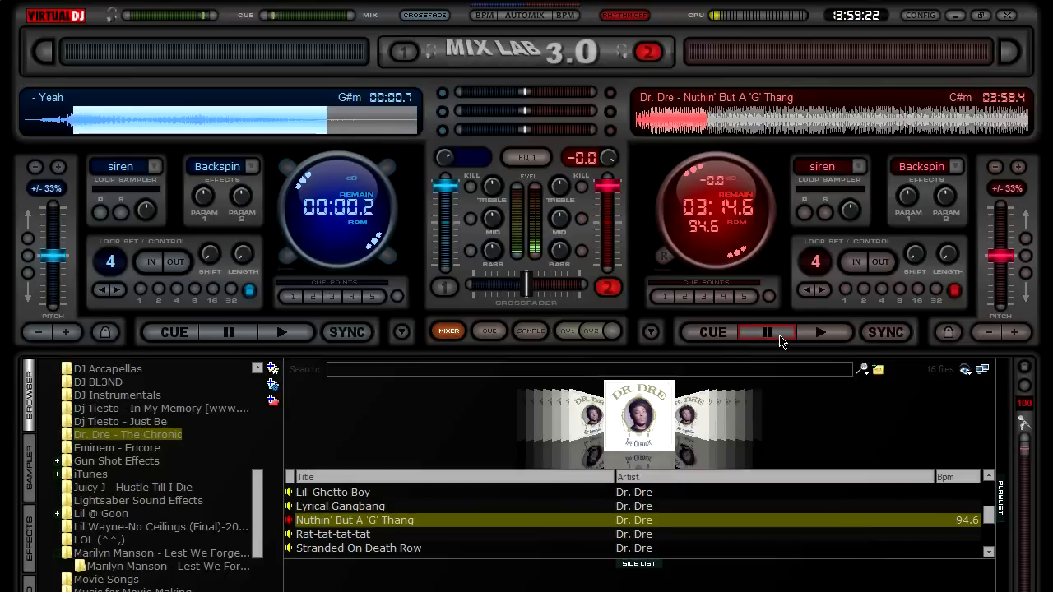
mouse_move(780, 340)
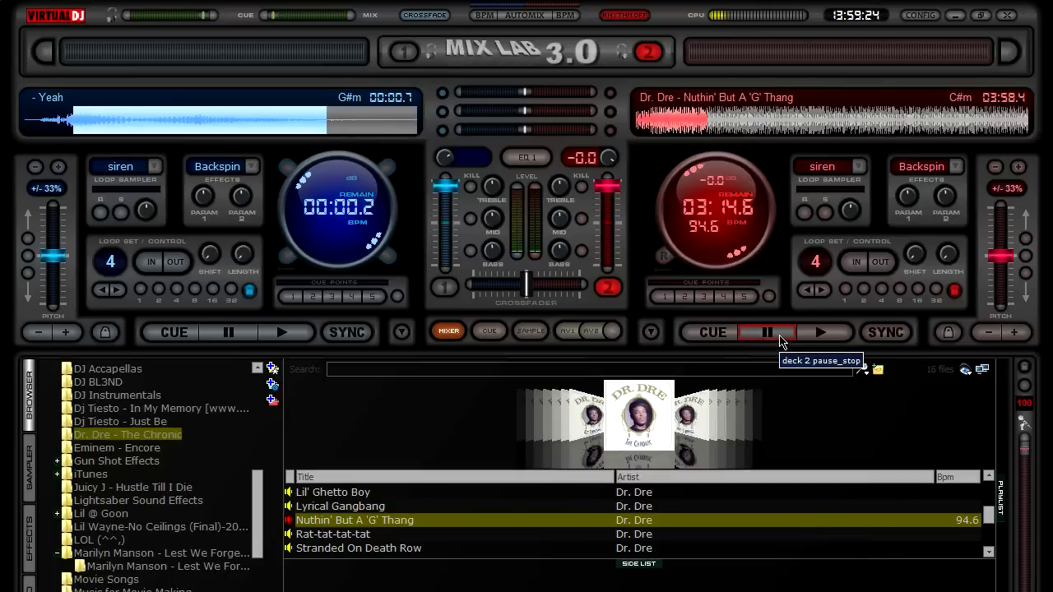